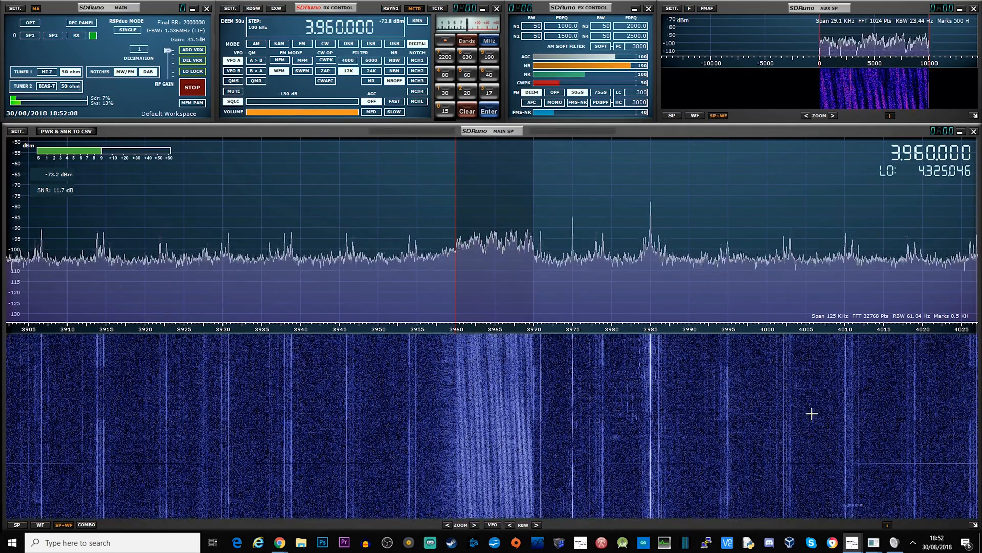
mouse_move(355, 117)
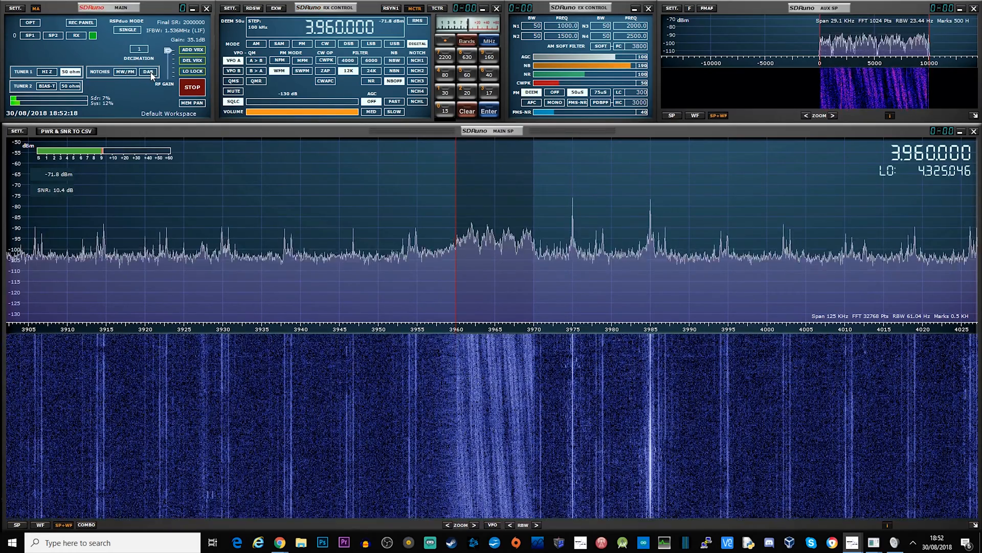
mouse_move(148, 72)
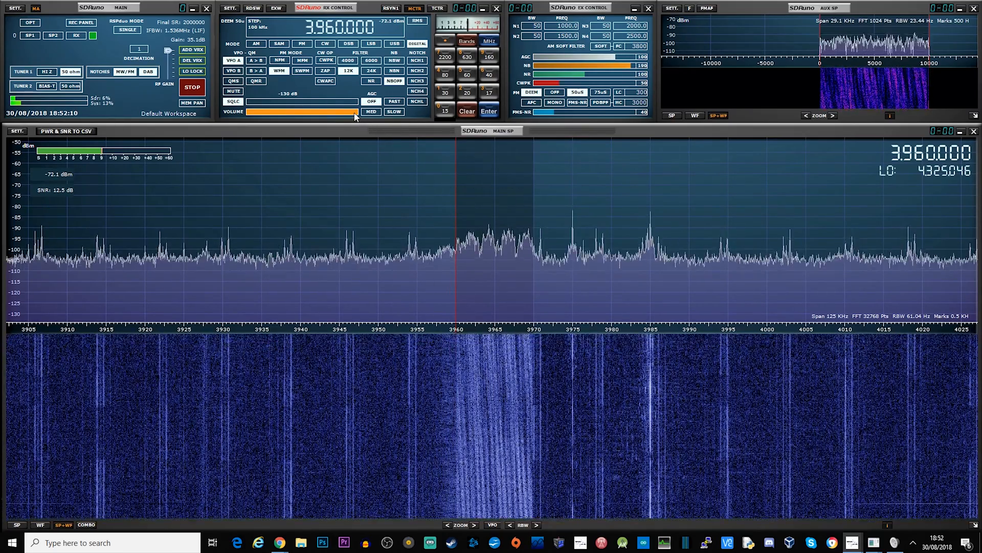
mouse_move(354, 118)
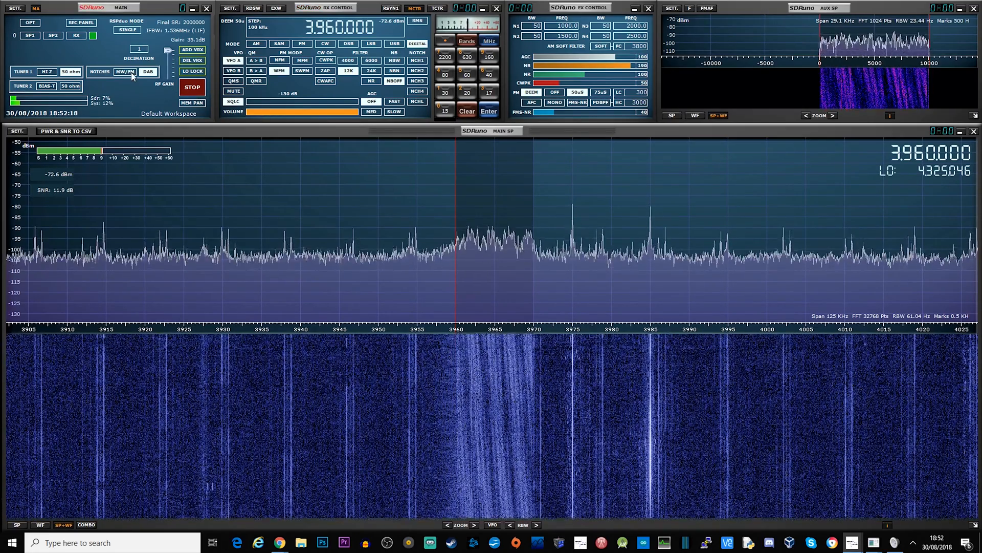
mouse_move(148, 70)
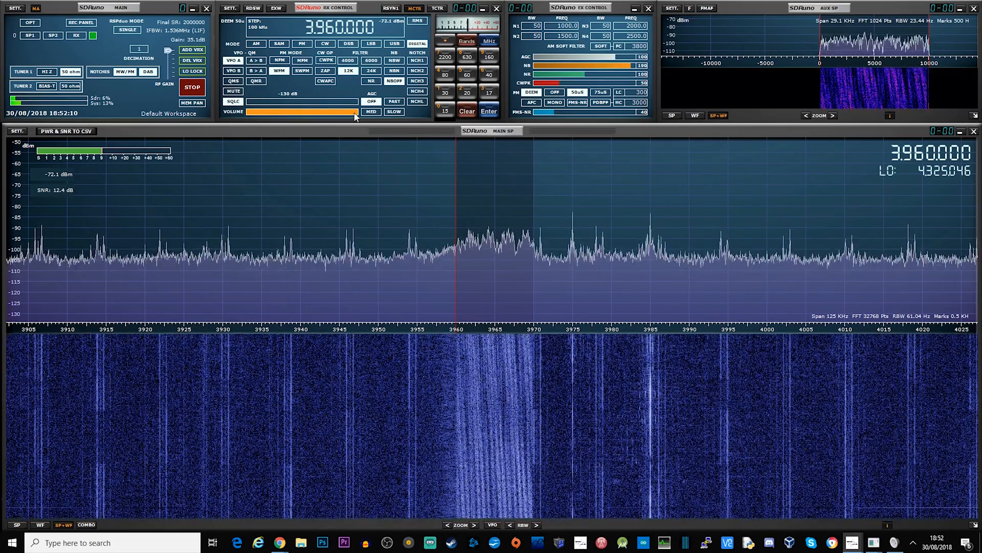
mouse_move(355, 117)
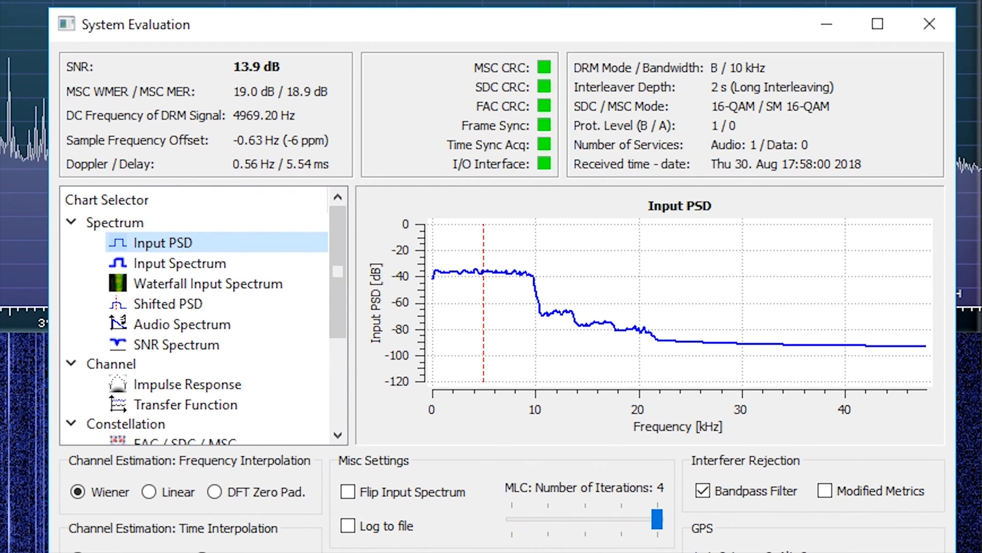
Step: Confirm Dream decodes the 3960.036 kHz French DRM broadcast, all CRC checks green at ~14 dB SNR
left_click(876, 24)
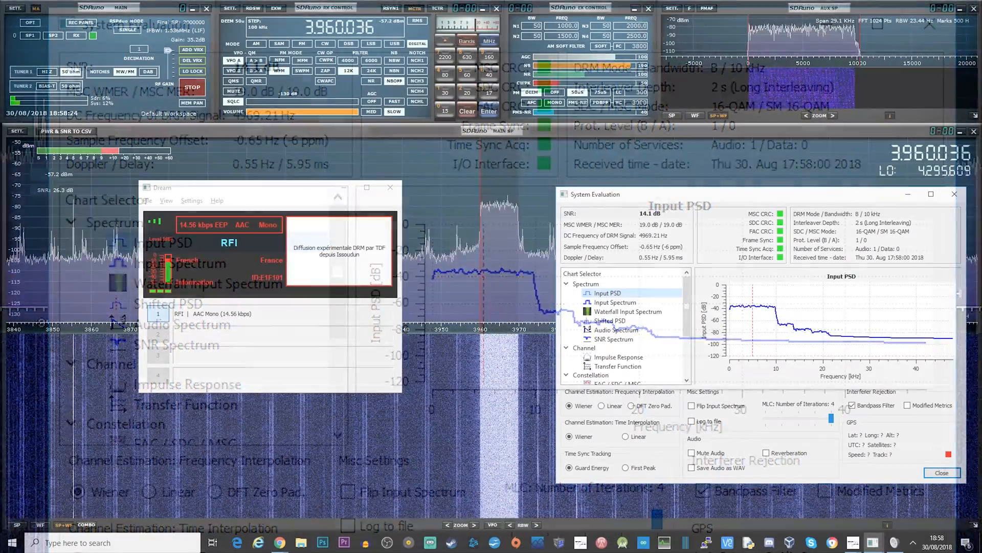